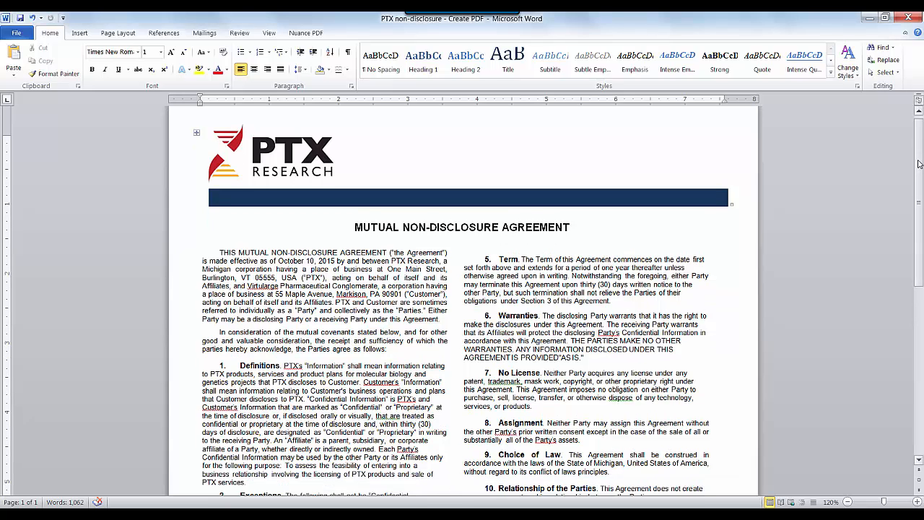
Scroll through the agreement and preview it in Word's print view, returning to the document
scroll("down", 3)
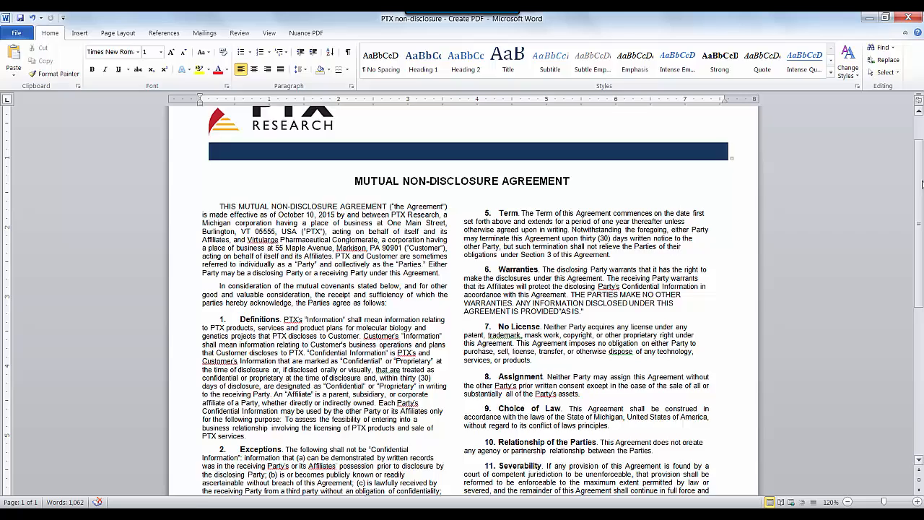
scroll("down", 3)
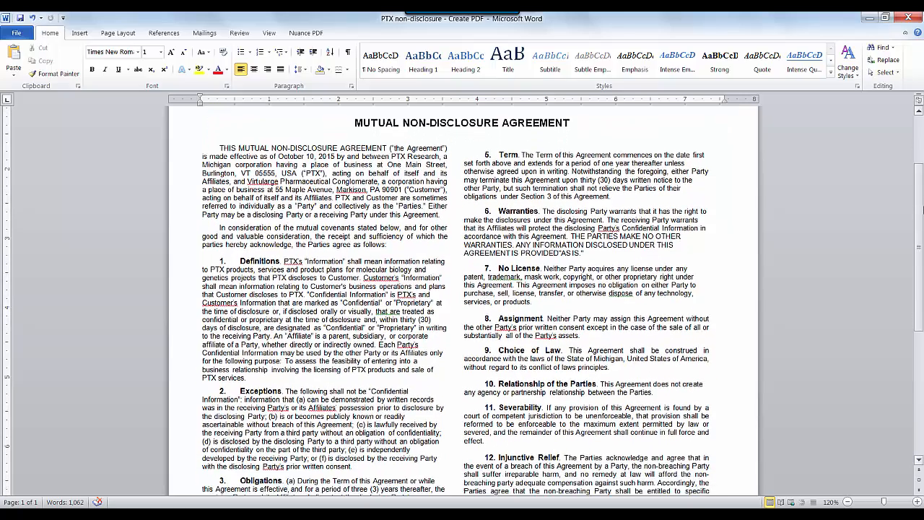
scroll("down", 3)
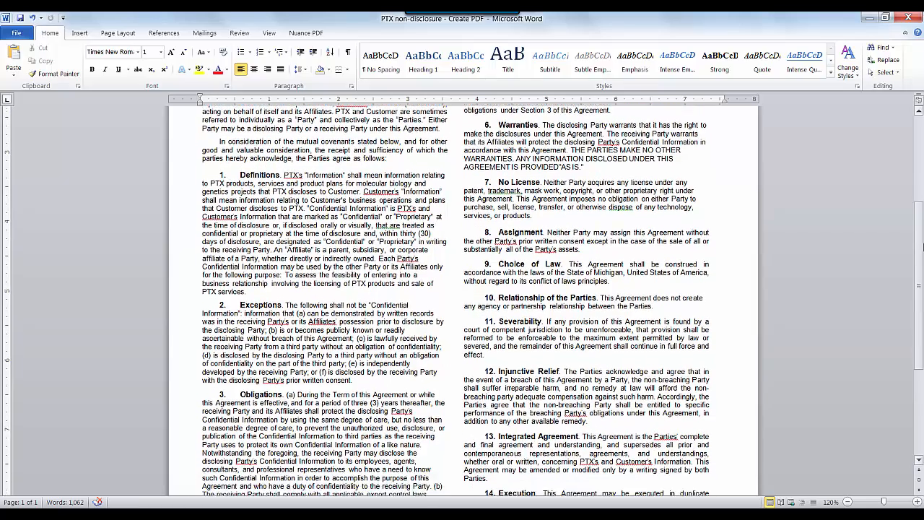
scroll("down", 3)
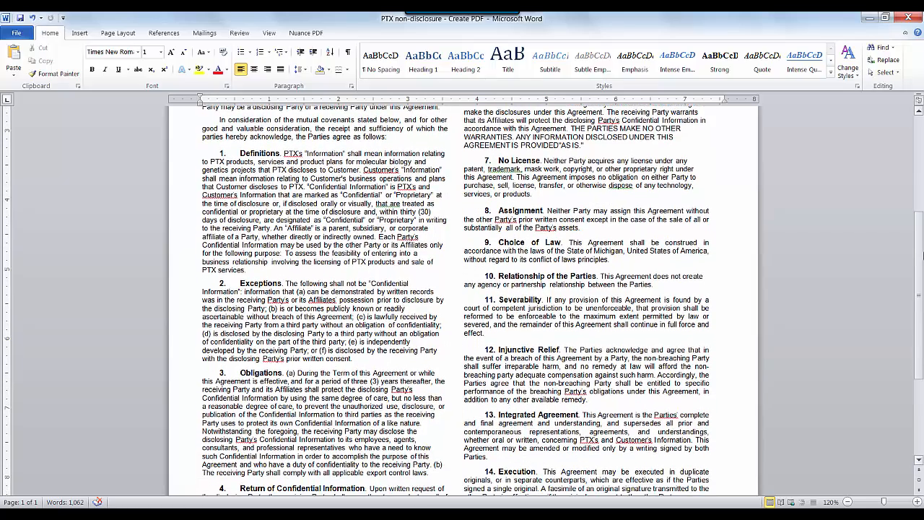
scroll("down", 3)
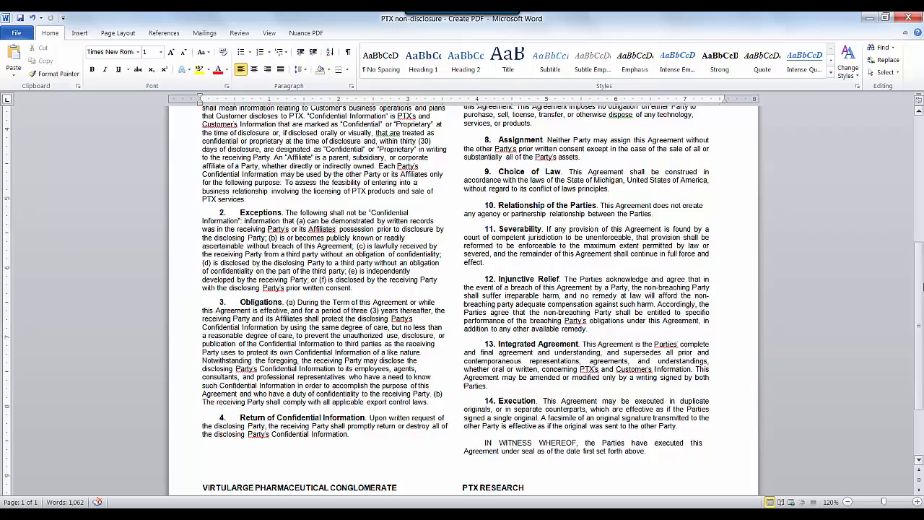
scroll("down", 3)
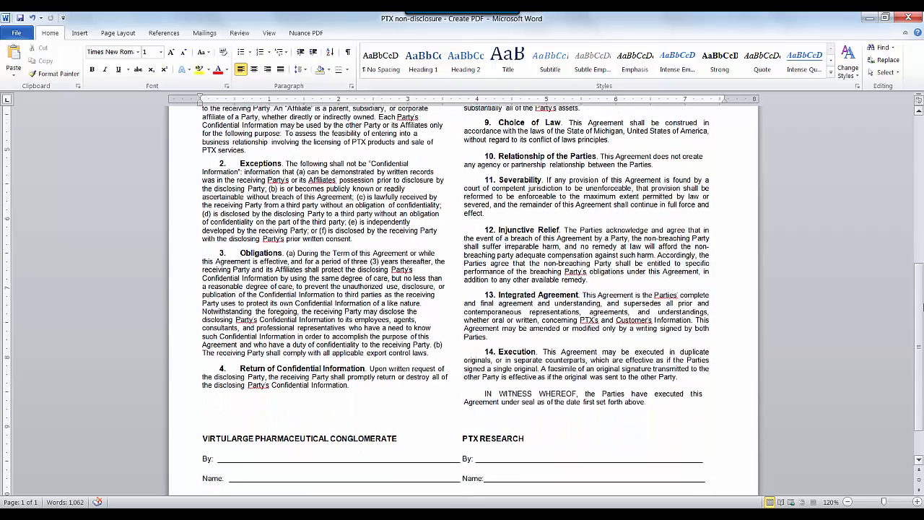
scroll("up", 3)
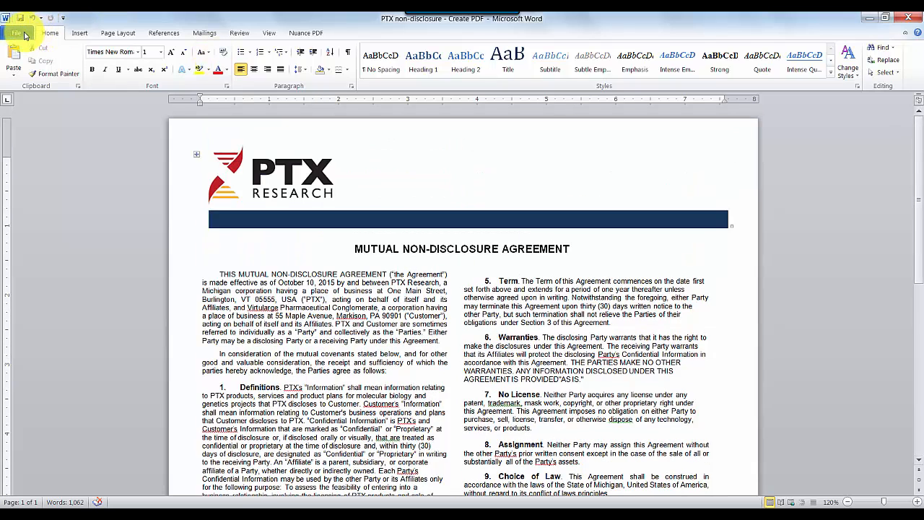
left_click(18, 32)
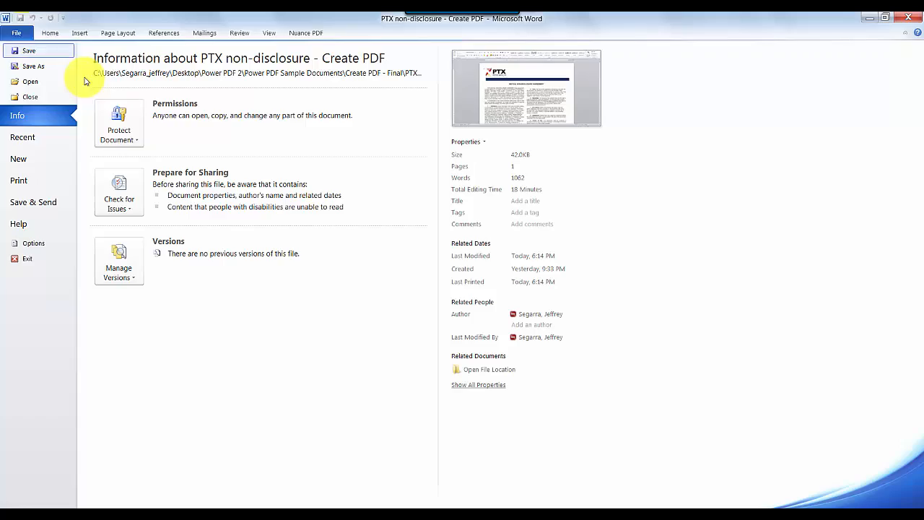
left_click(18, 181)
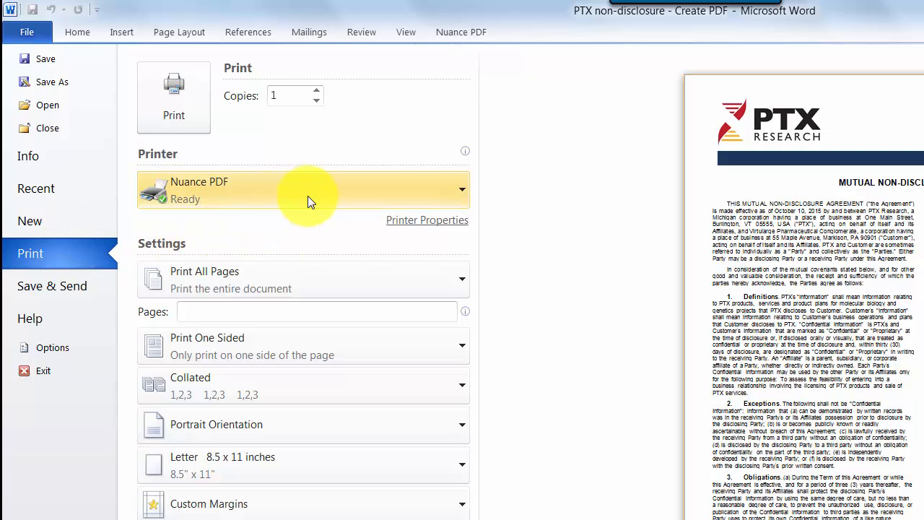
mouse_move(311, 200)
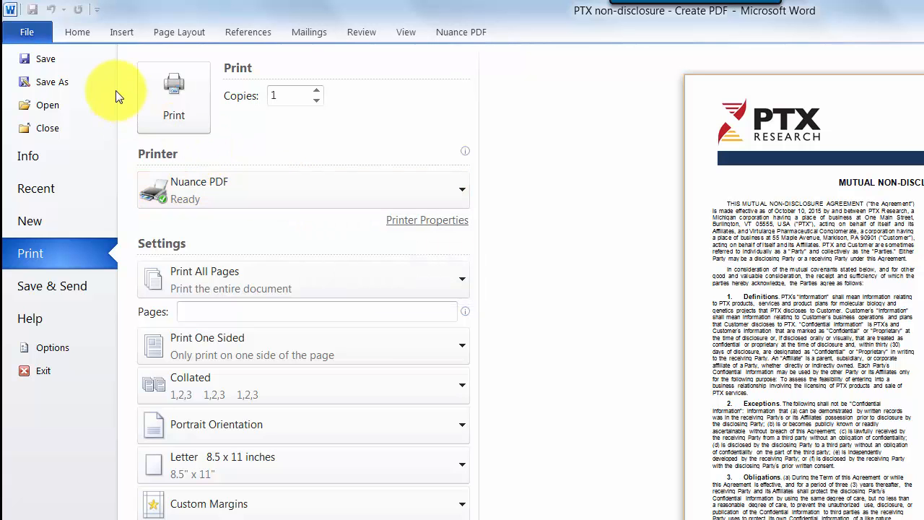
left_click(78, 32)
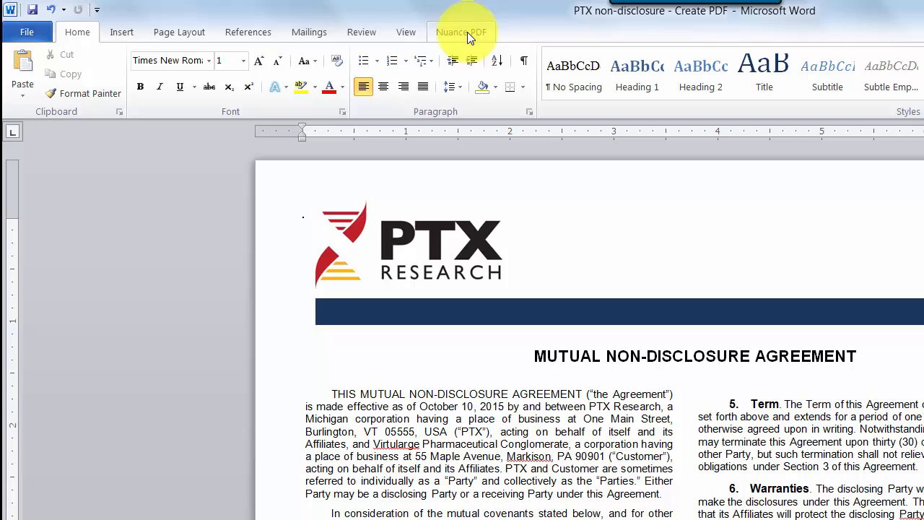
Show the Nuance PDF creation settings for Word with its link conversion options
left_click(460, 31)
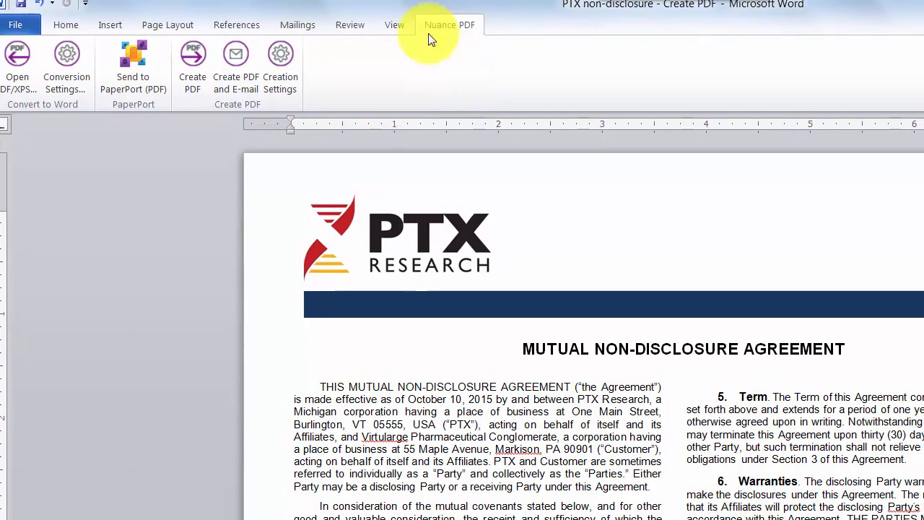
left_click(280, 65)
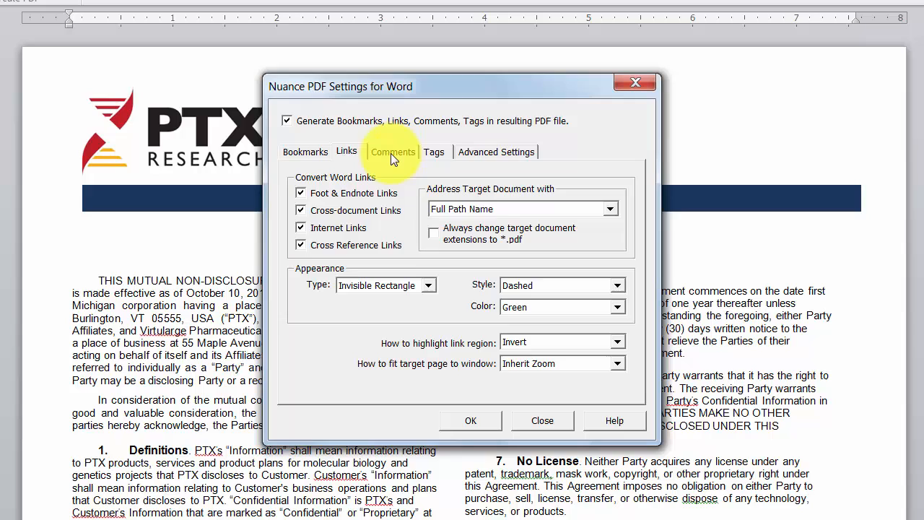
Review the Tags, Advanced Settings and PDF Settings property options, accepting them with OK
left_click(434, 152)
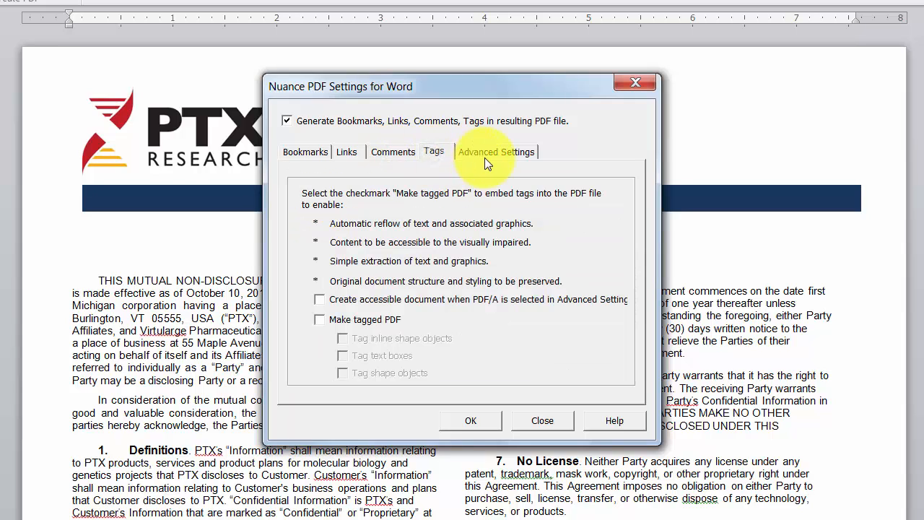
left_click(496, 151)
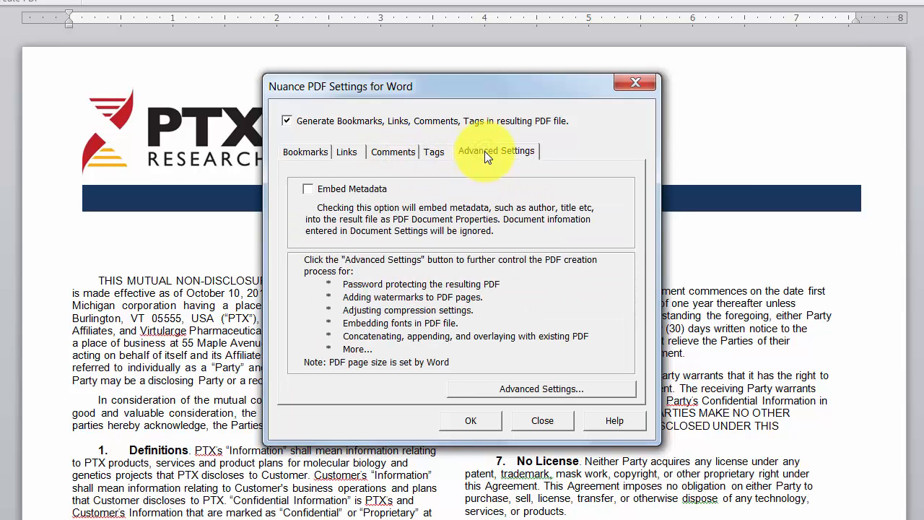
left_click(540, 388)
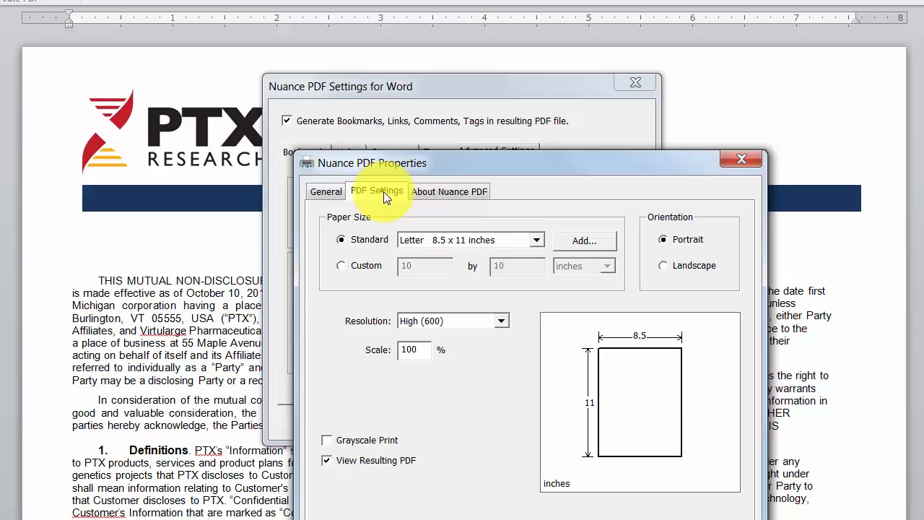
left_click(376, 191)
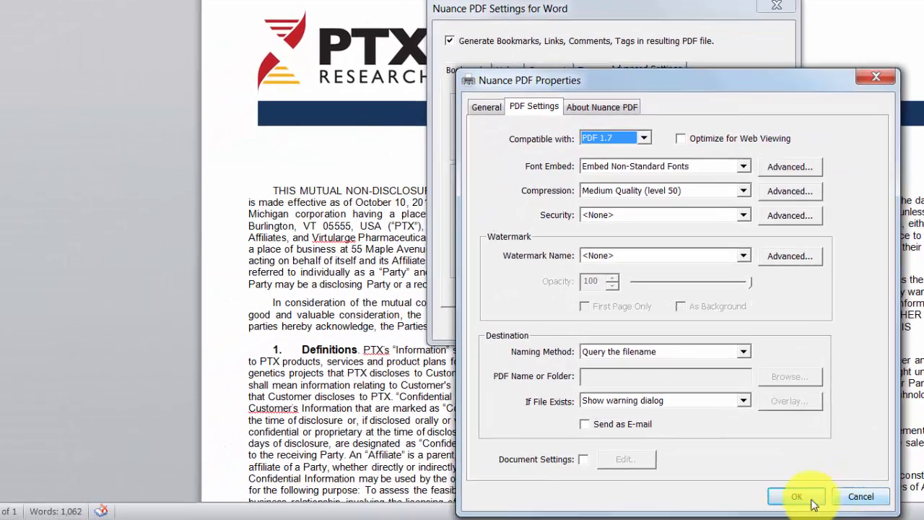
left_click(797, 497)
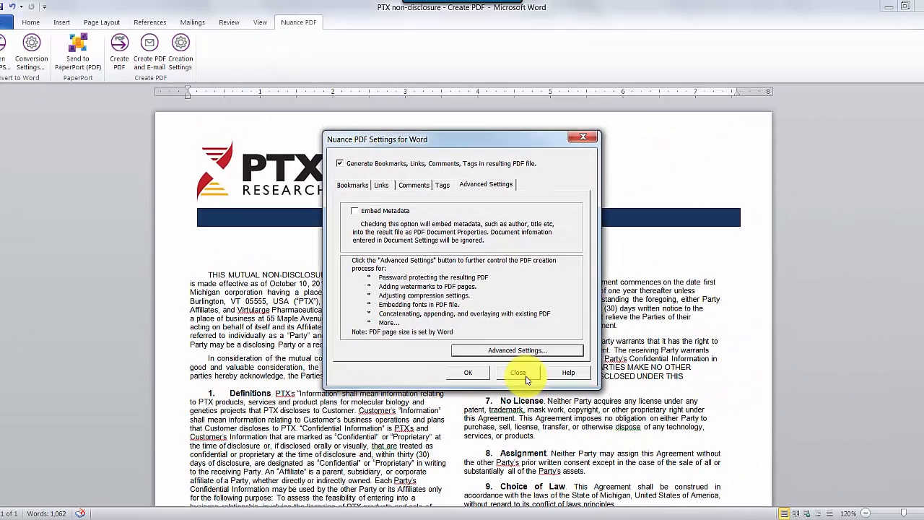
Create the PDF 'PTX non-disclosure - Create PDF' in My Work Files and start the conversion
left_click(517, 373)
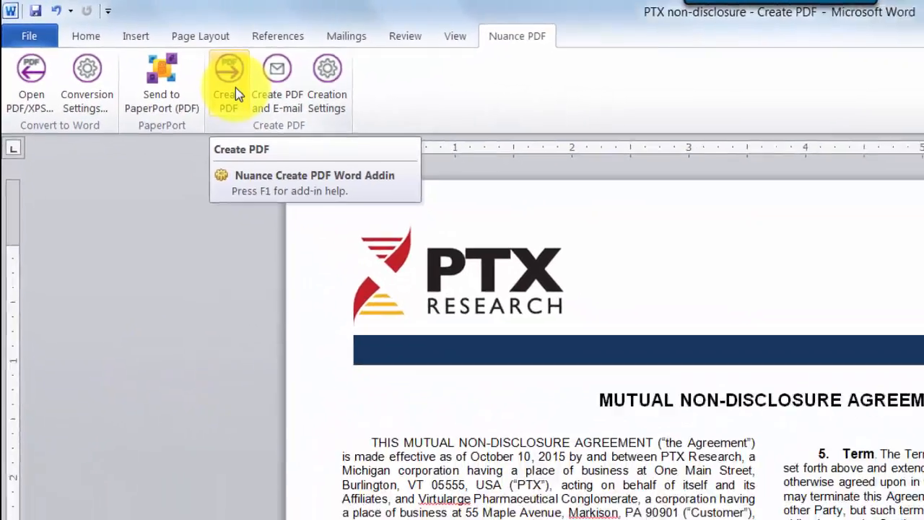
left_click(228, 80)
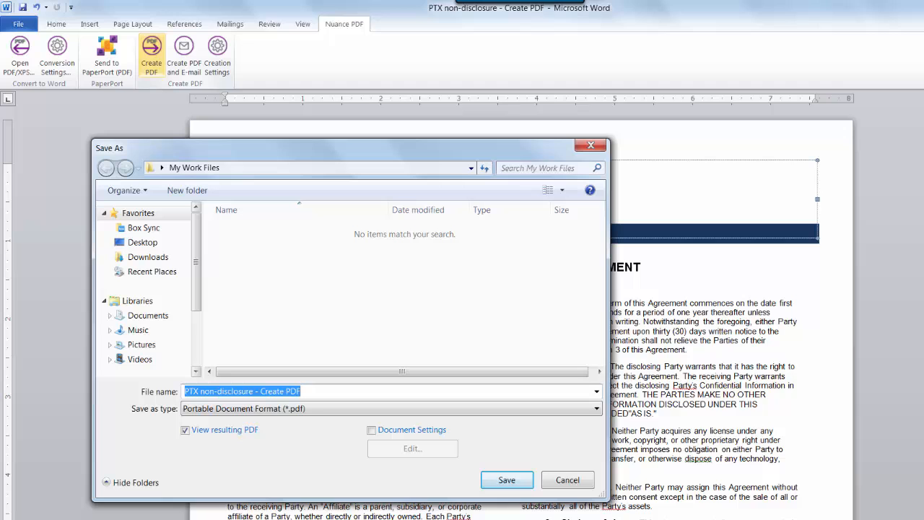
left_click(506, 479)
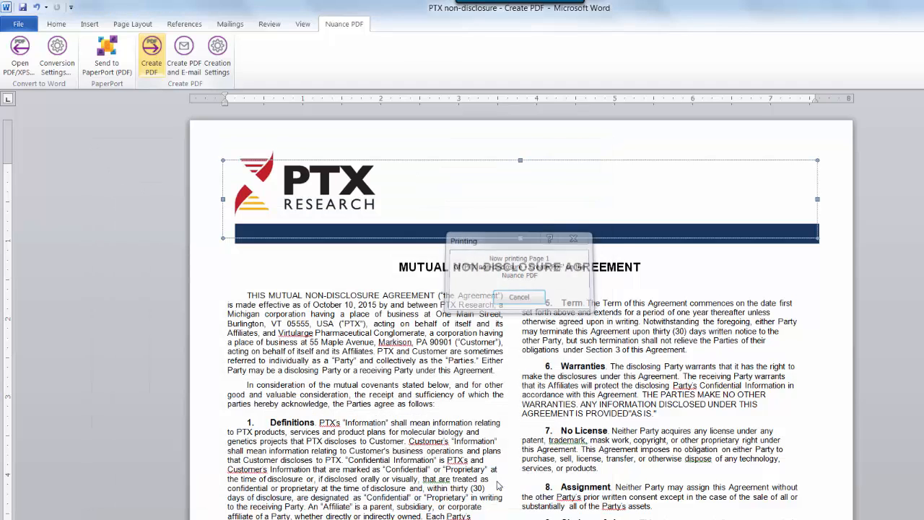